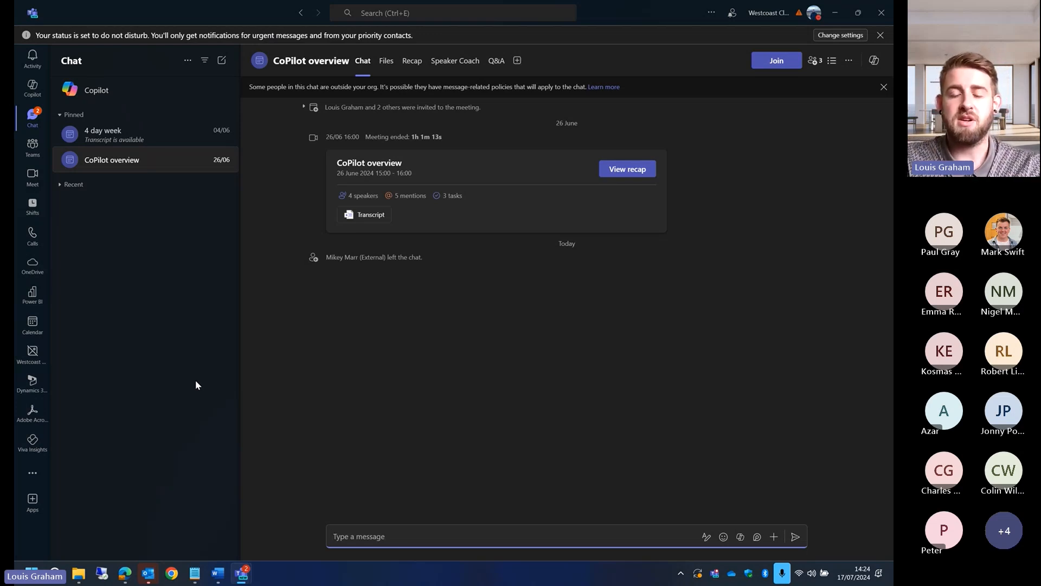
pyautogui.moveTo(246, 310)
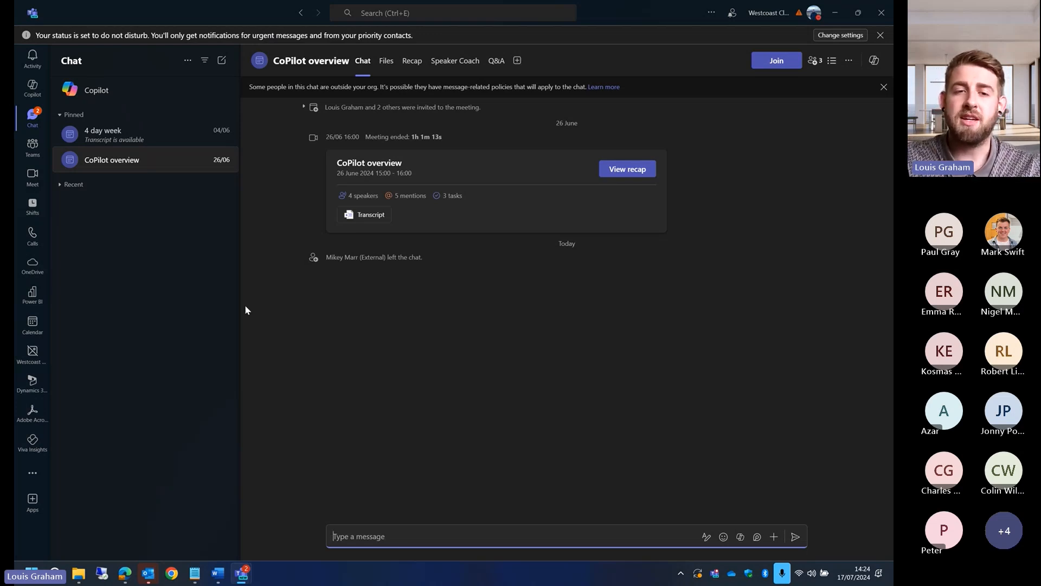
# Browse the meeting's chat tabs including mentions, then switch to the 4 day week meeting recap
pyautogui.click(359, 195)
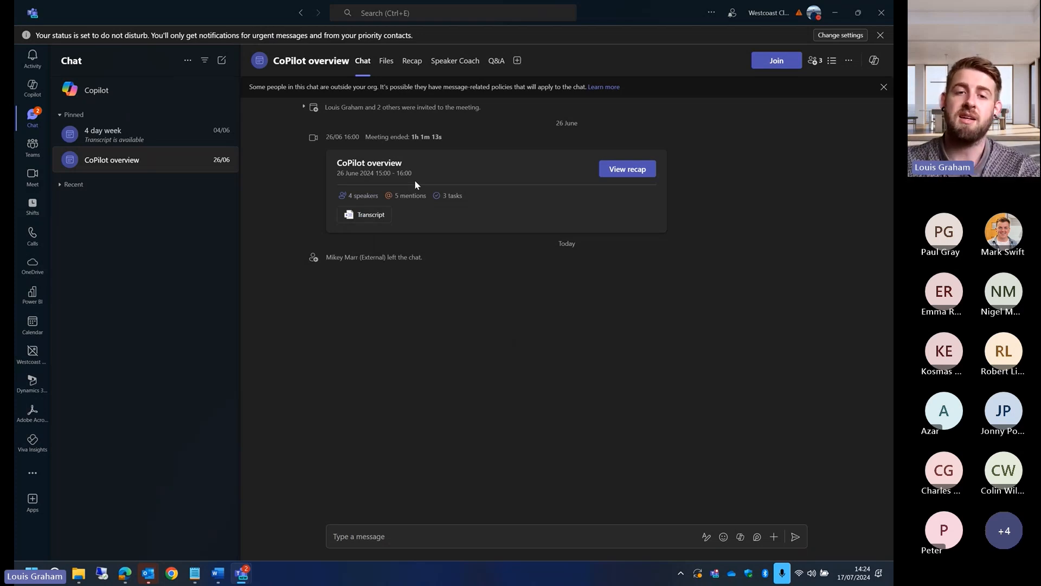
pyautogui.click(408, 196)
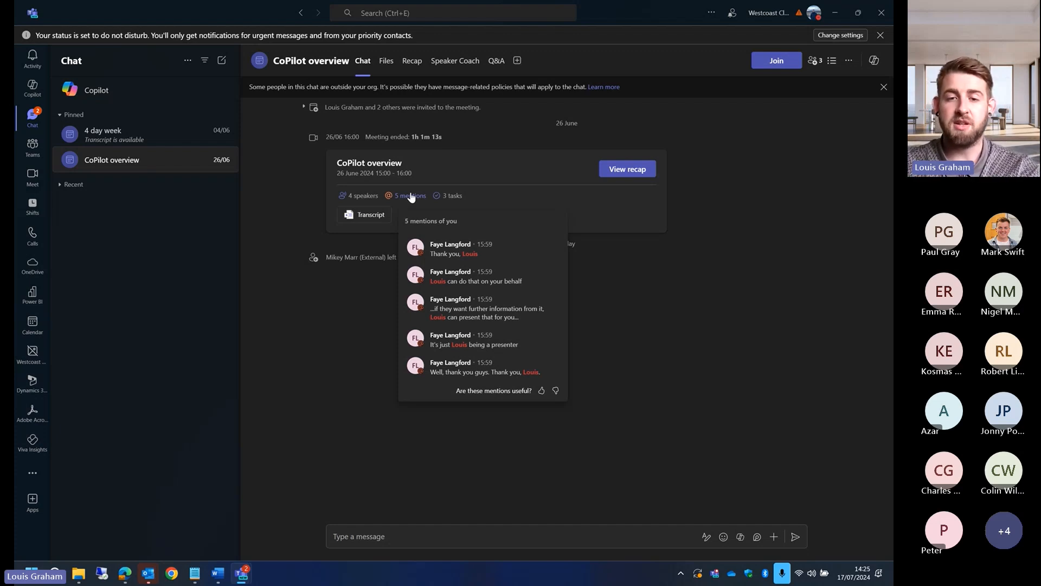
pyautogui.moveTo(451, 196)
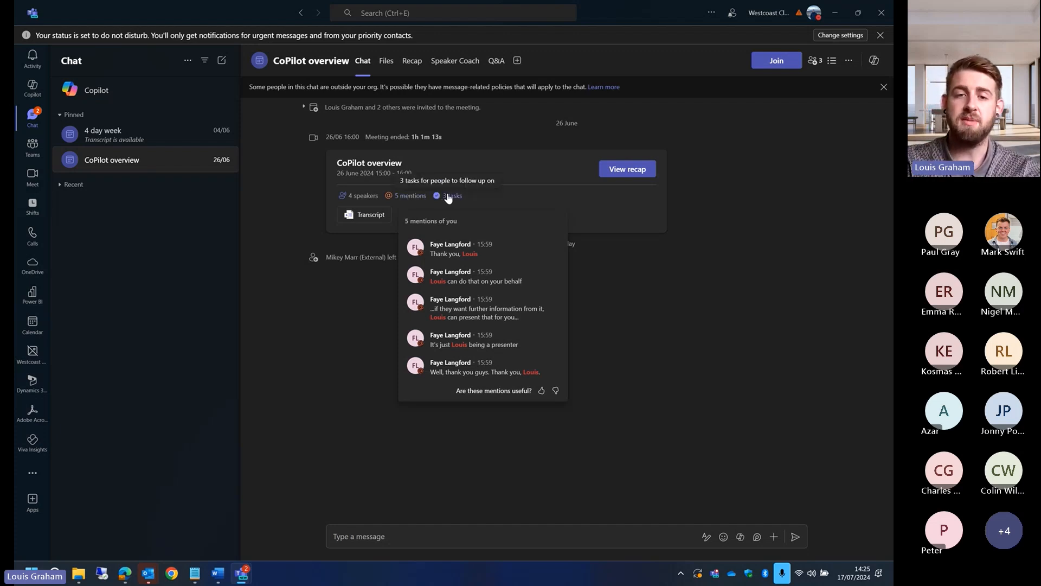
pyautogui.click(453, 195)
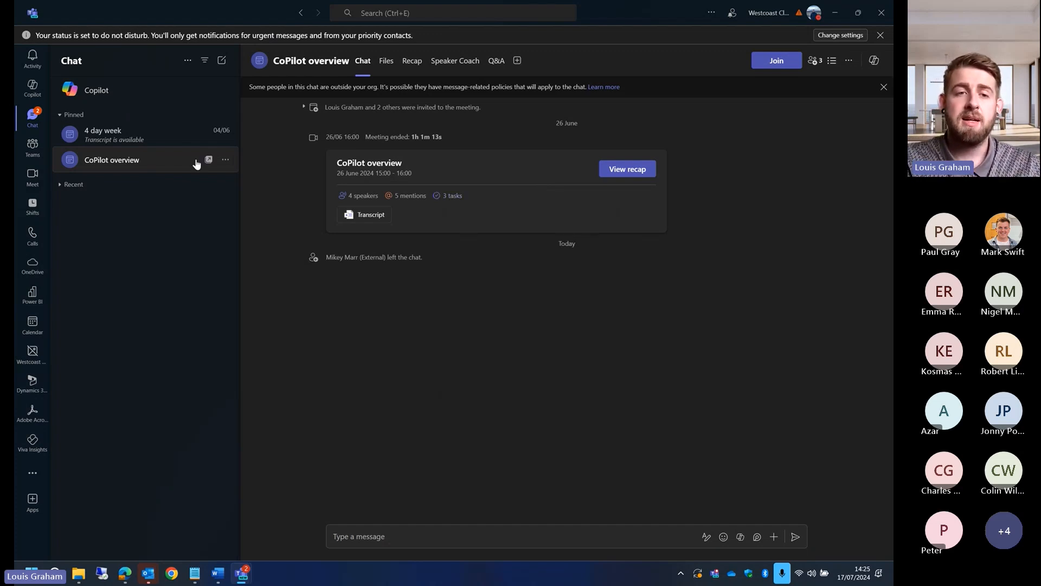
pyautogui.click(112, 135)
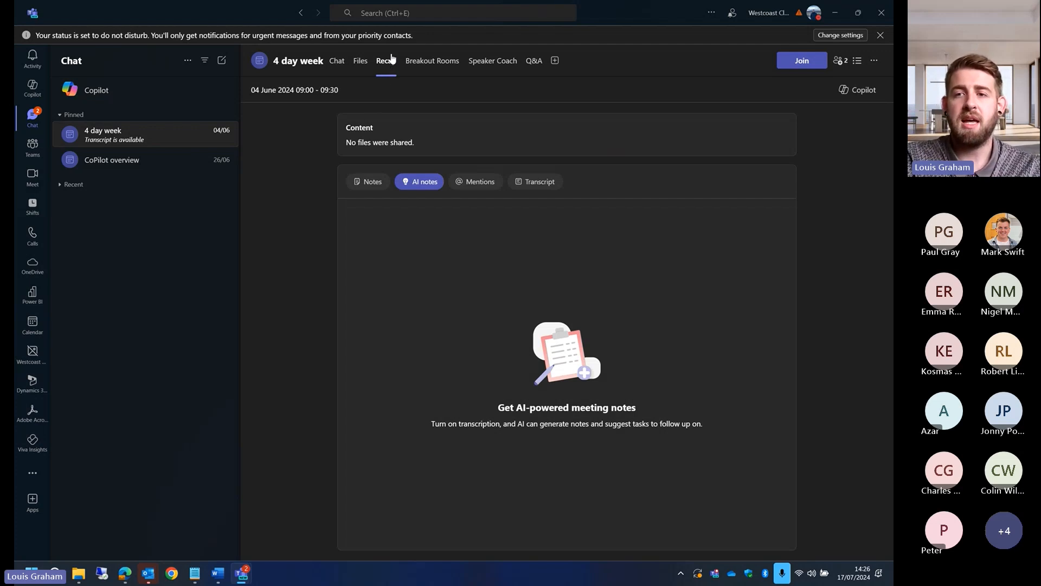
# Show the Copilot pane beside the recap with its earlier four-day-week pros and cons table
pyautogui.click(857, 90)
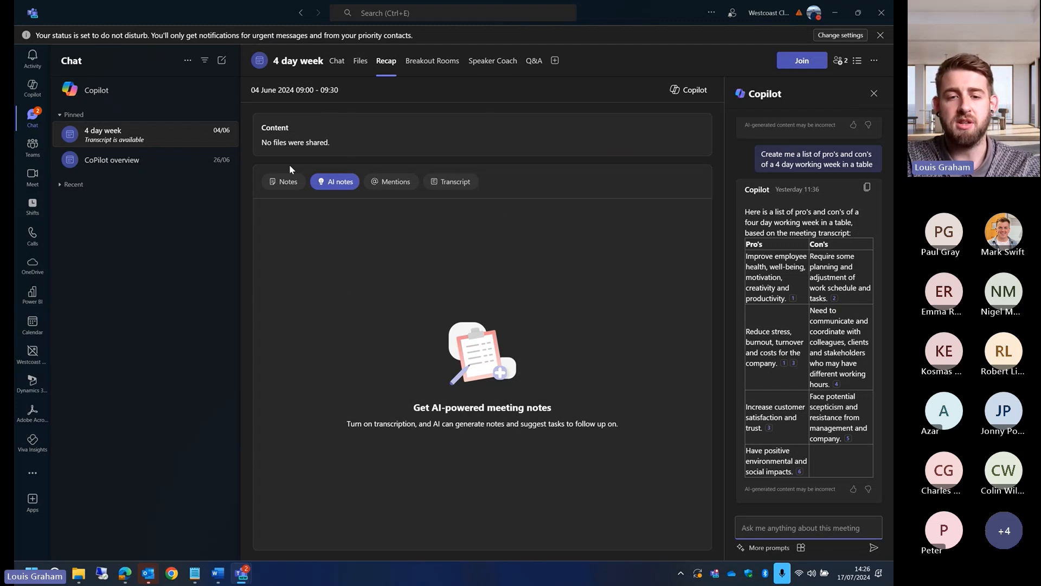
pyautogui.moveTo(481, 305)
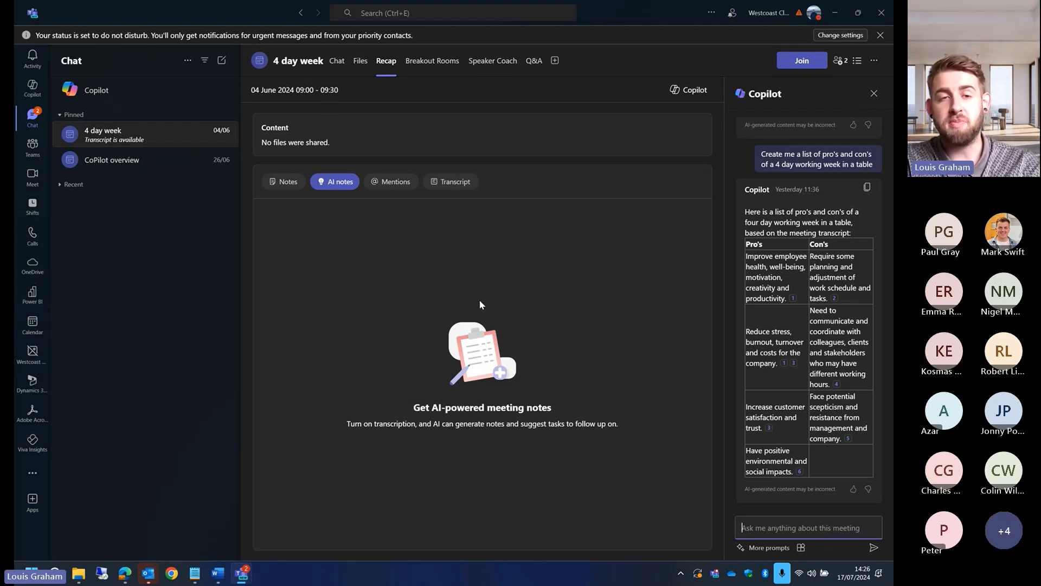
pyautogui.moveTo(346, 281)
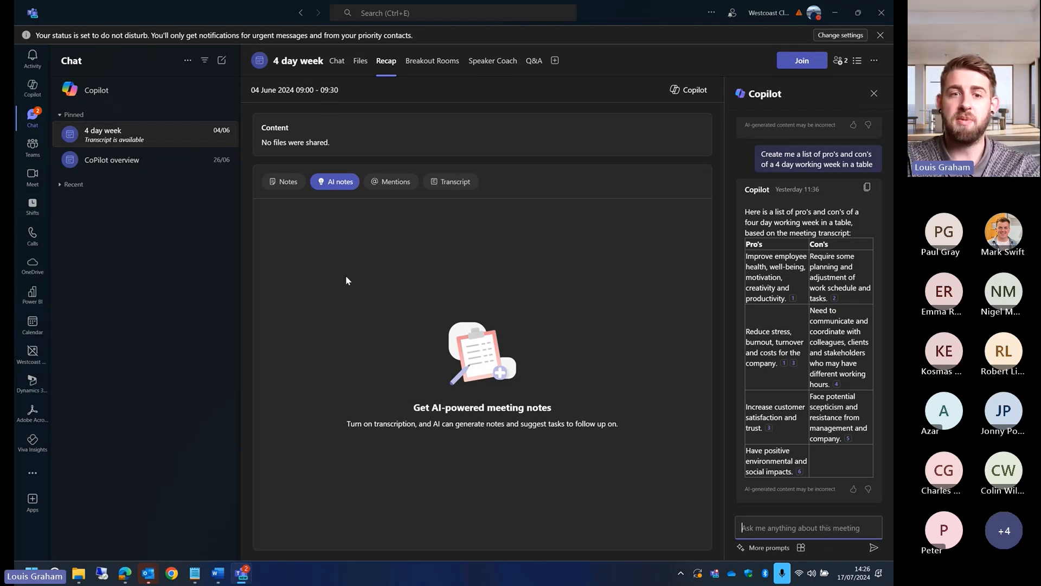
pyautogui.moveTo(410, 299)
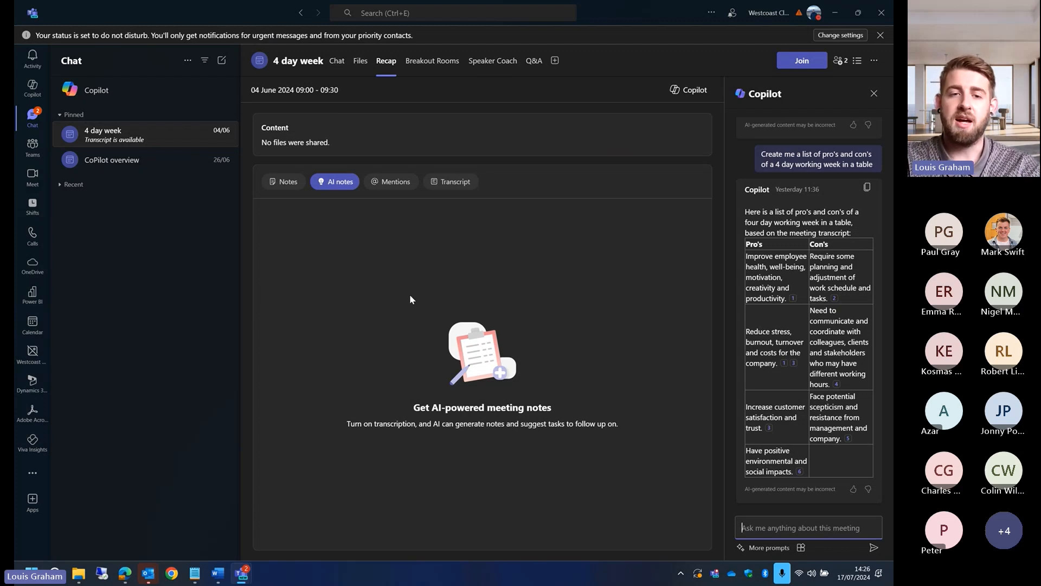
pyautogui.moveTo(359, 337)
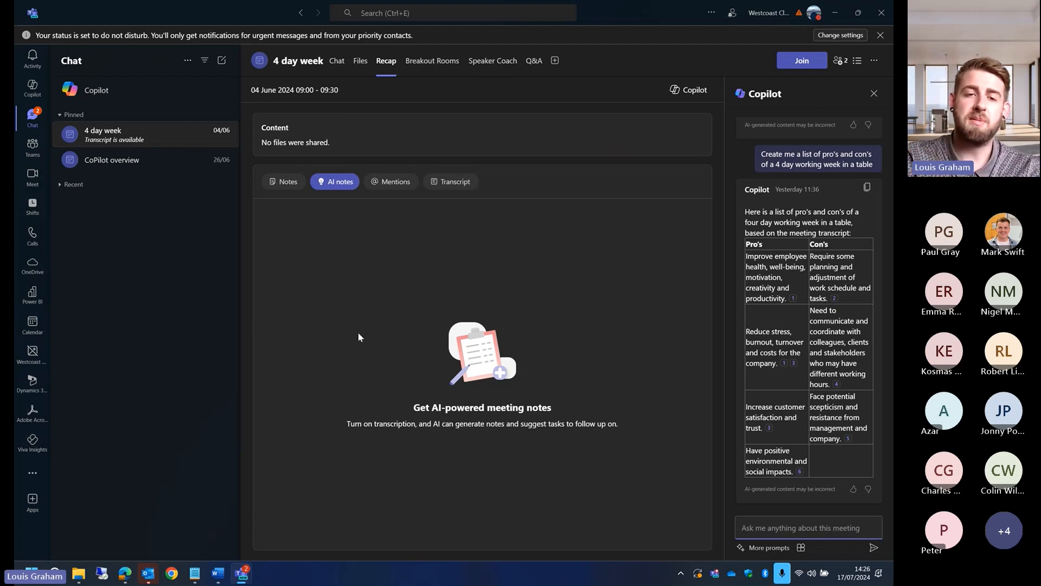
pyautogui.moveTo(335, 337)
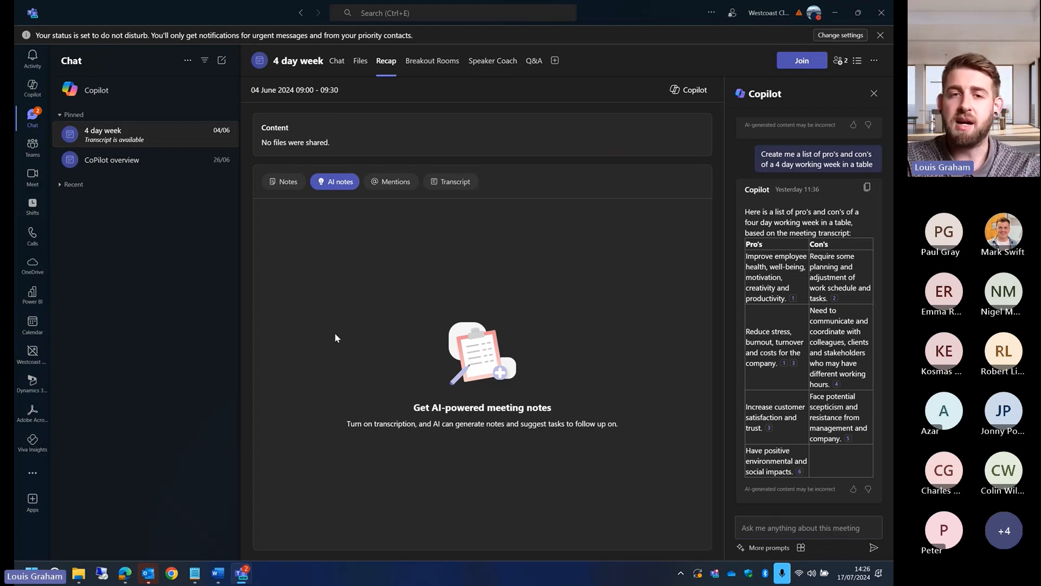
pyautogui.moveTo(291, 307)
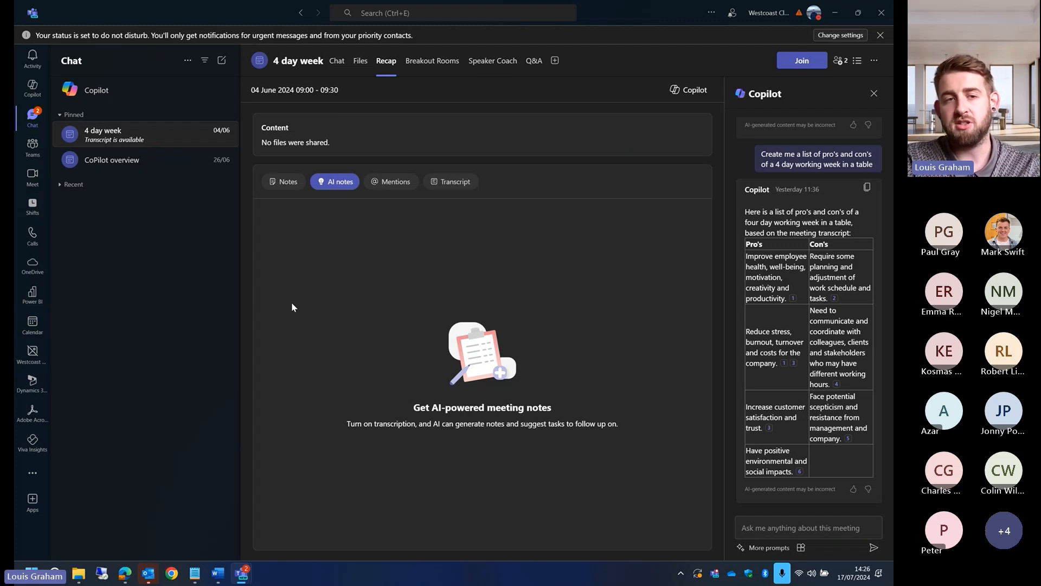
pyautogui.moveTo(279, 282)
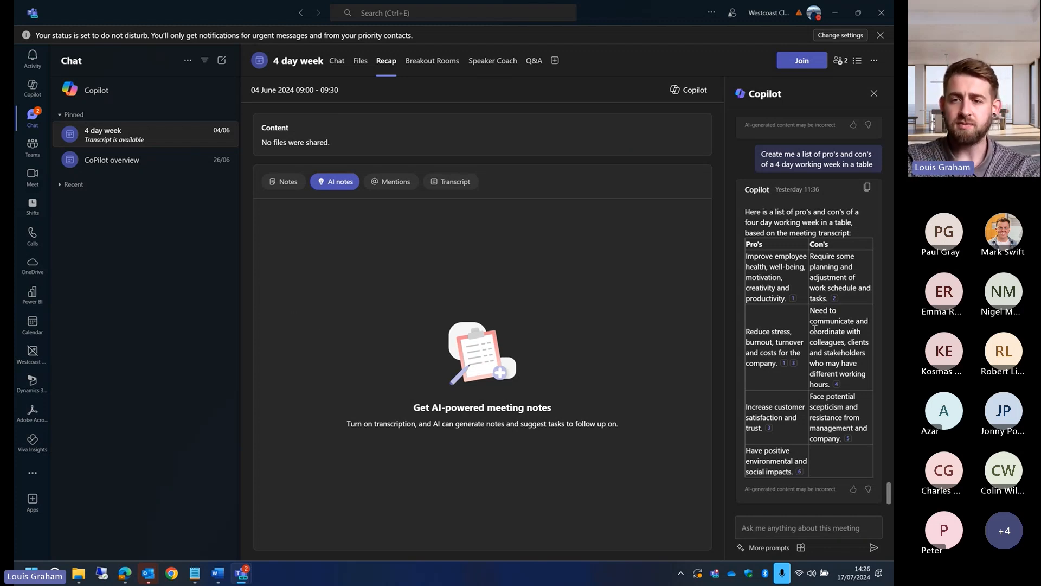
# Scroll the Copilot pane back to the answer summarising what the meeting discussed
pyautogui.scroll(3)
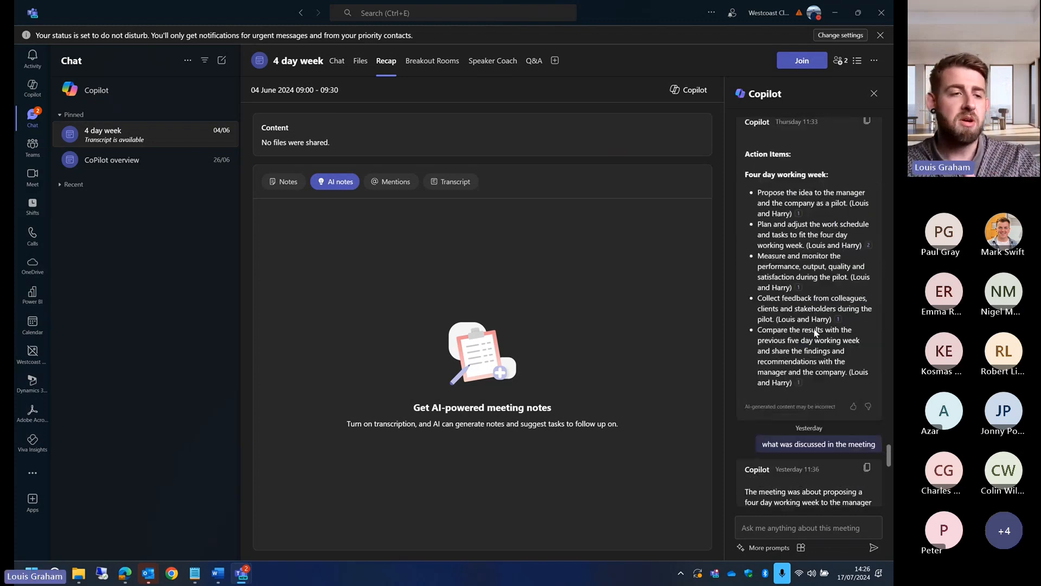
pyautogui.scroll(3)
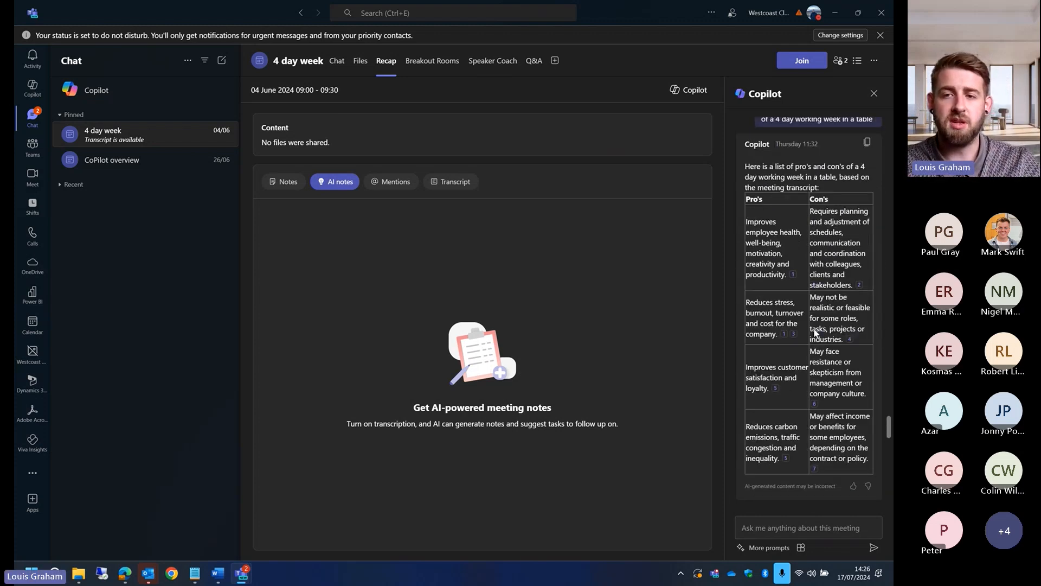
pyautogui.scroll(3)
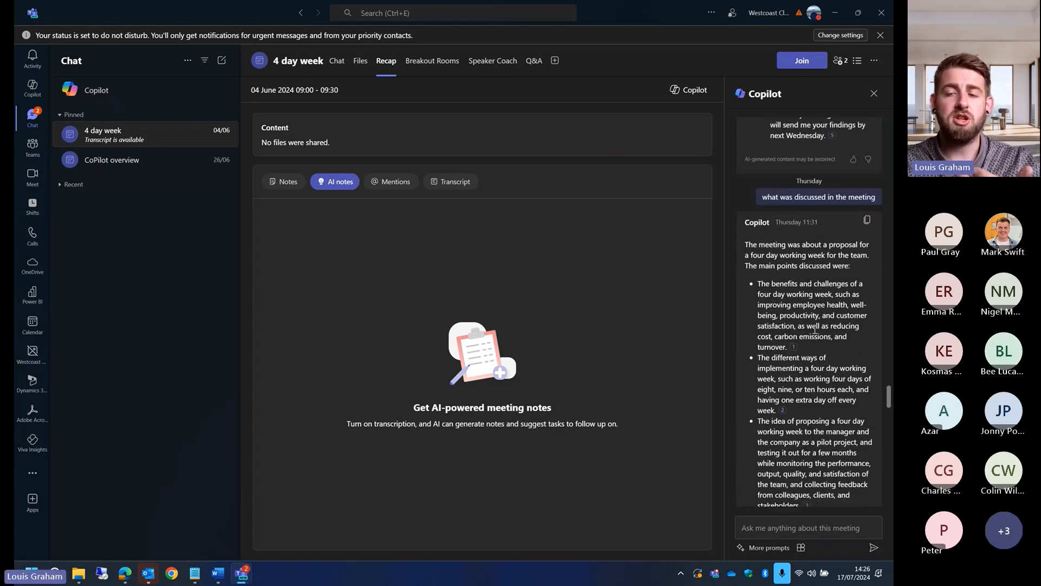
pyautogui.scroll(-3)
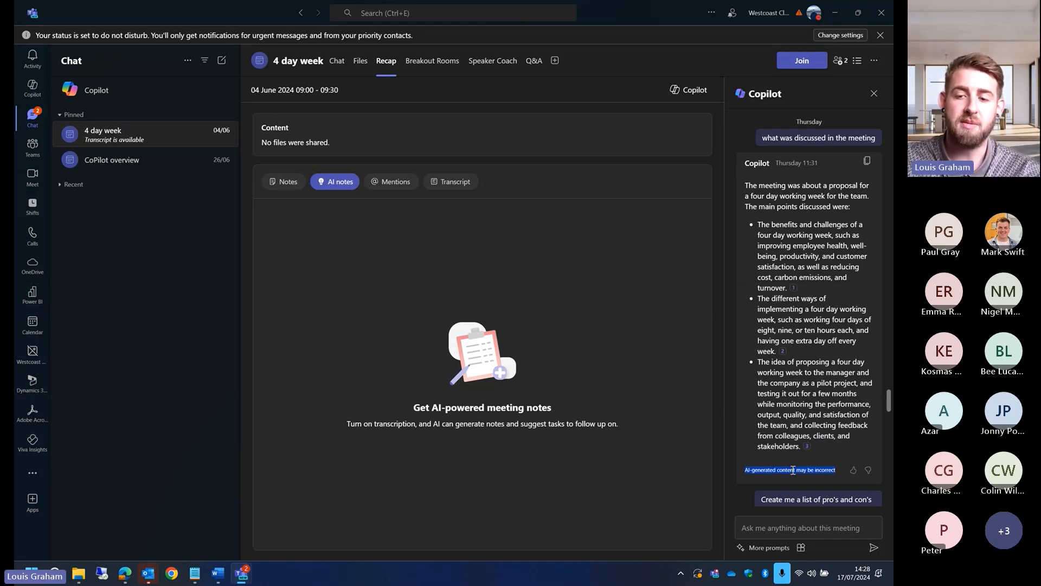
pyautogui.moveTo(812, 413)
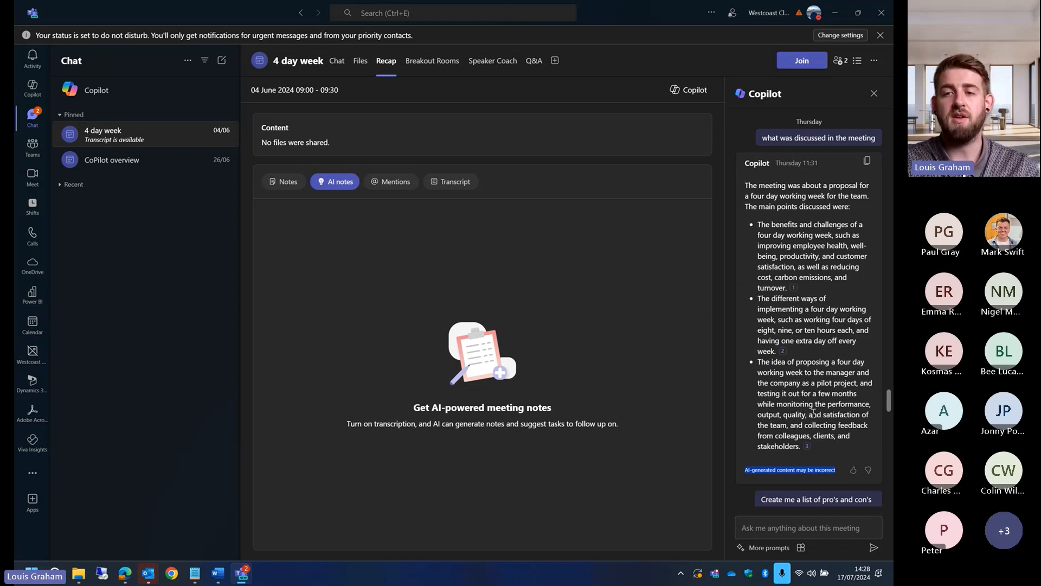
# Clear the accidental text selection and return to the four-day-week pros and cons table
pyautogui.click(818, 499)
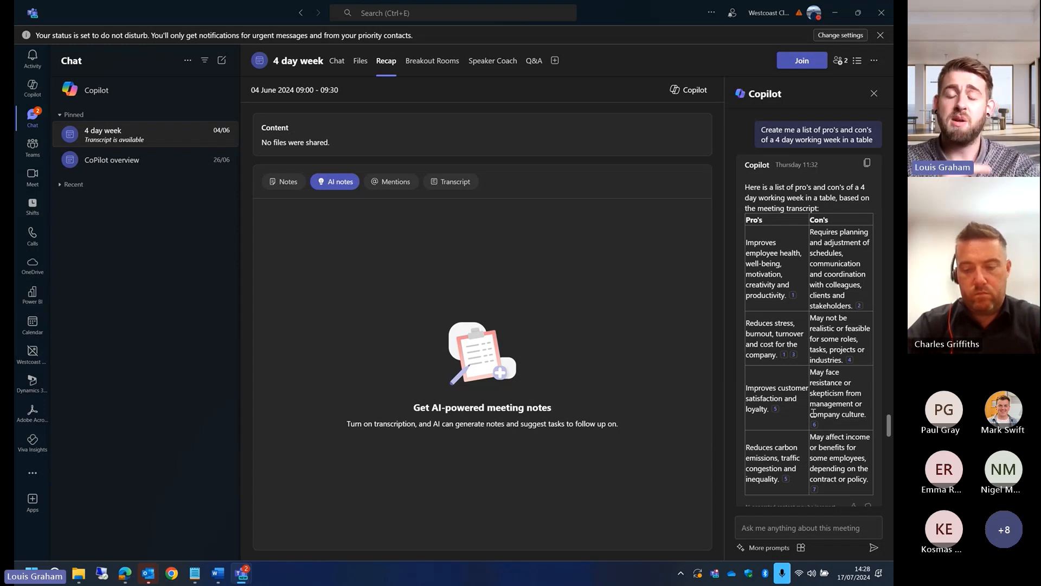
# Scroll to Copilot's 'List action items' response, then minimise Teams to reveal Microsoft 365 Copilot in Edge
pyautogui.scroll(-3)
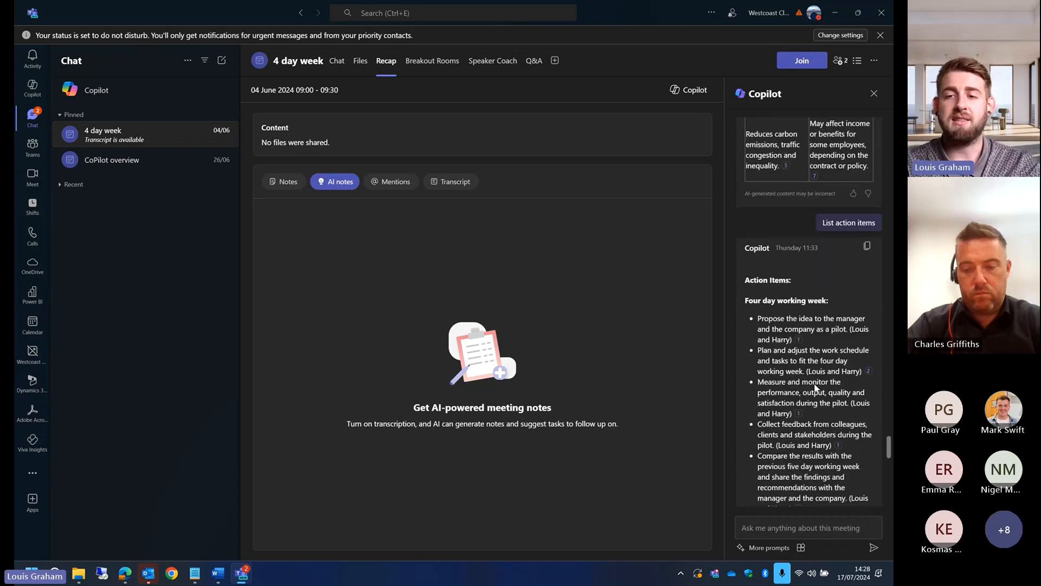
pyautogui.scroll(-3)
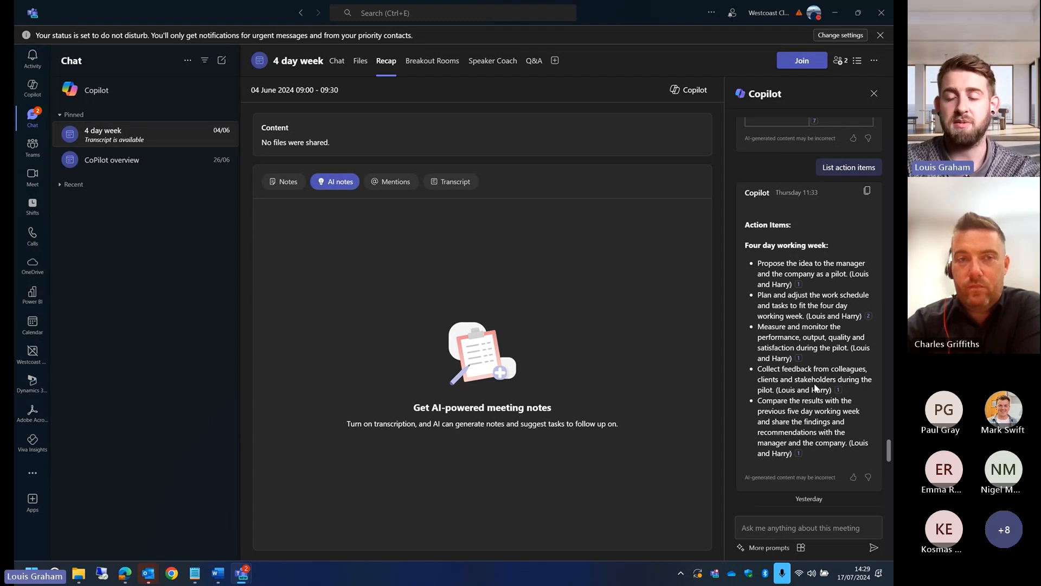
pyautogui.moveTo(693, 302)
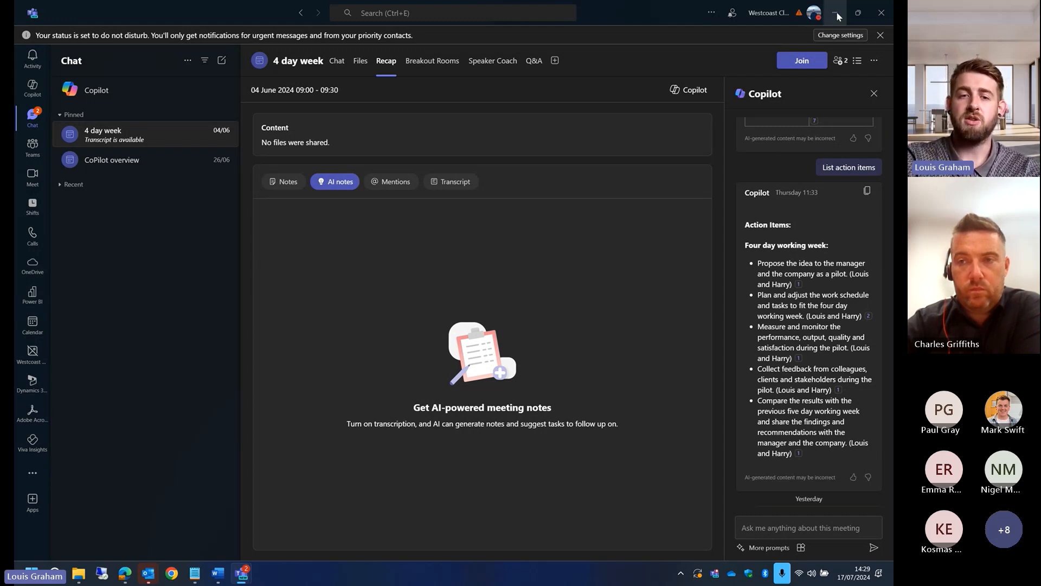
pyautogui.click(124, 573)
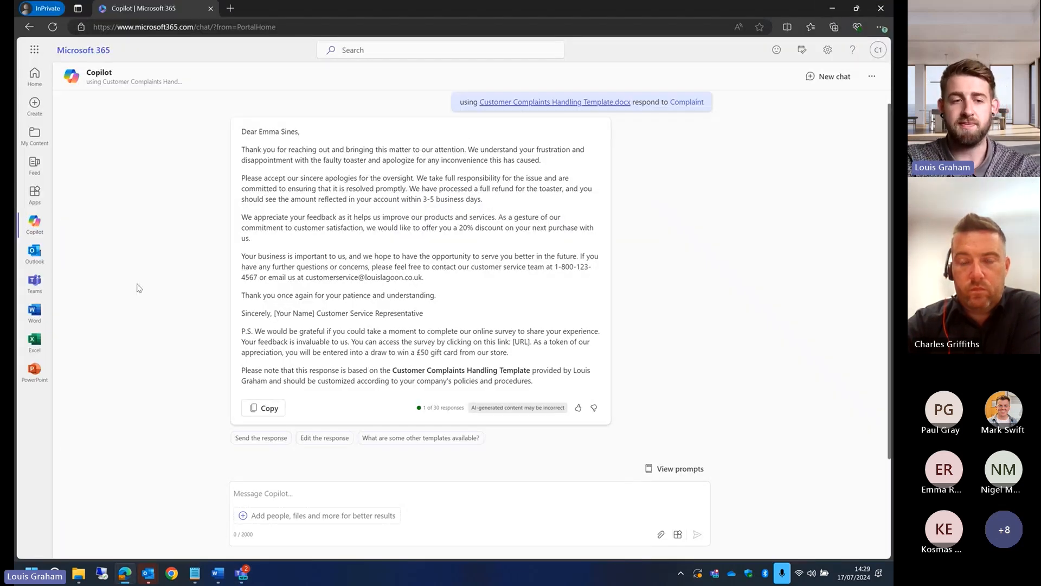